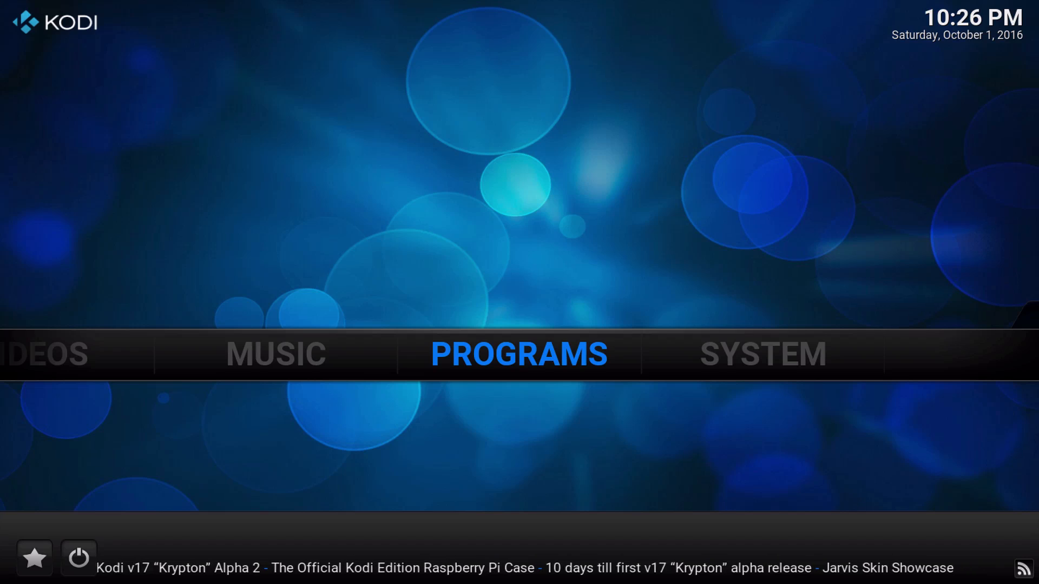
Browse to the Video Addons category of the Addon Installer under Program add-ons
{"action": "left_click", "coordinate": [518, 354]}
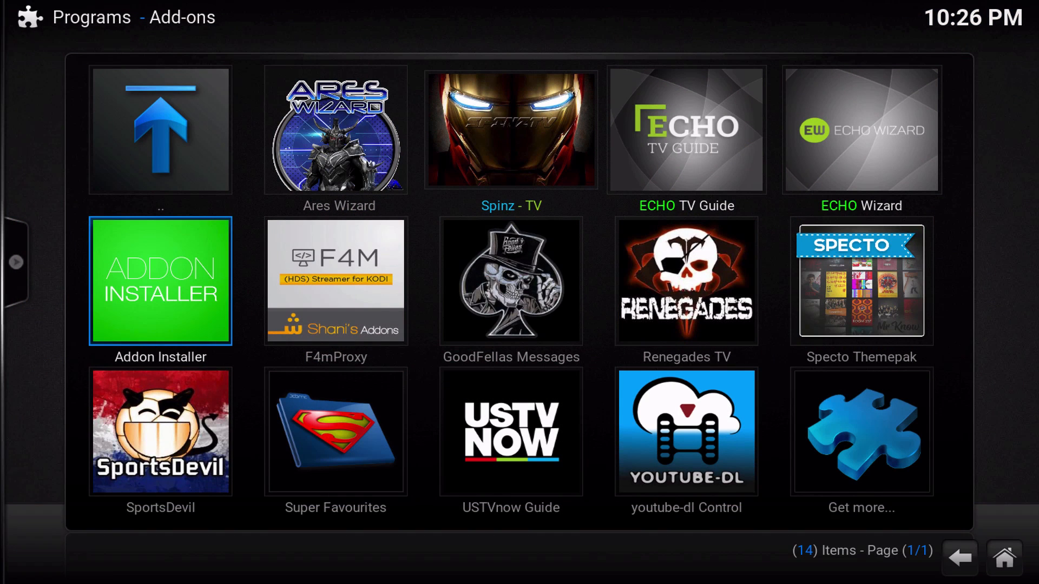
{"action": "left_click", "coordinate": [160, 280]}
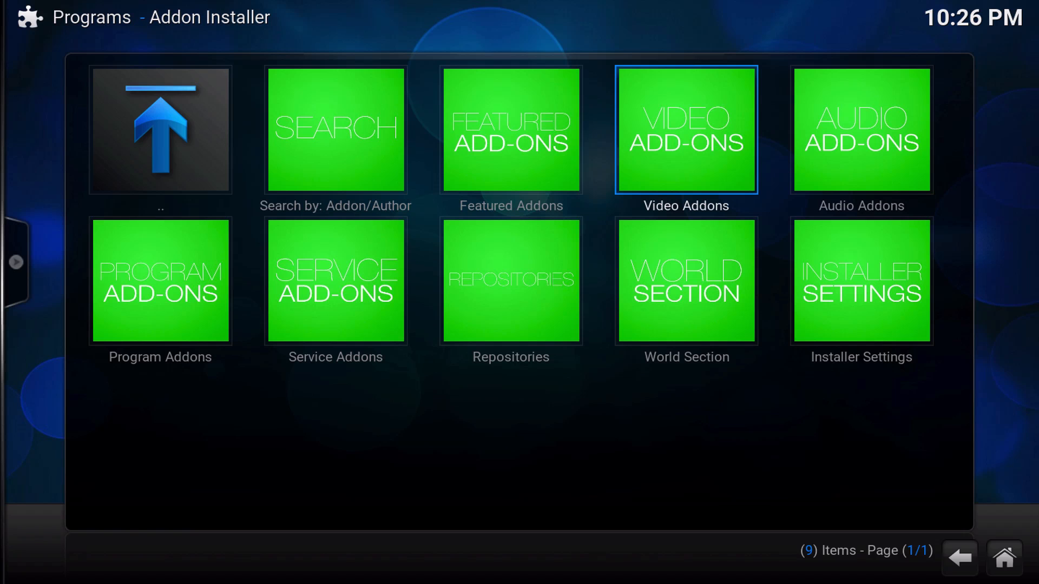
{"action": "left_click", "coordinate": [686, 129]}
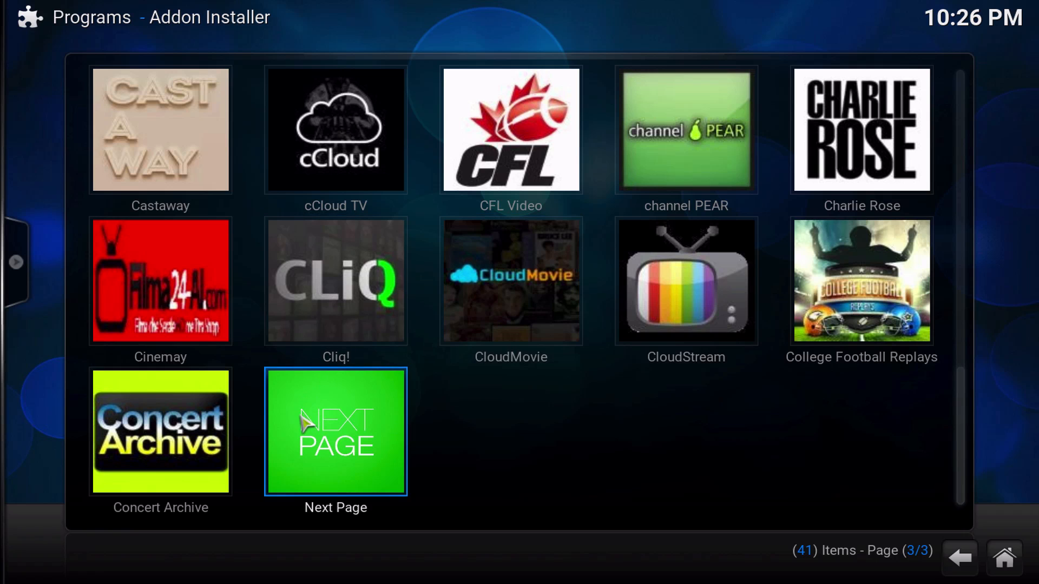
Page forward twice through the video add-ons and select the Meta entry
{"action": "left_click", "coordinate": [336, 432]}
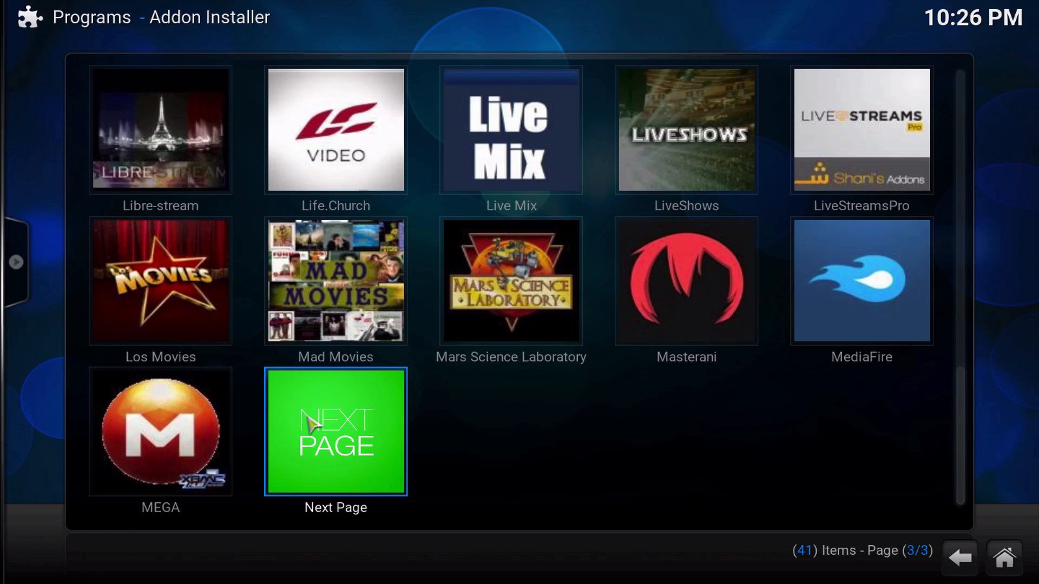
{"action": "mouse_move", "coordinate": [315, 417]}
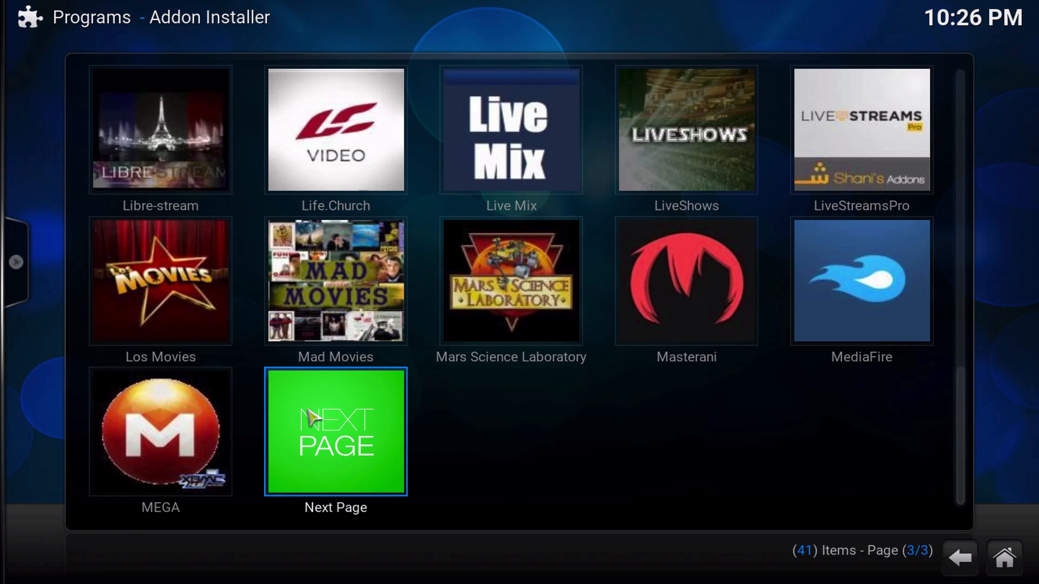
{"action": "left_click", "coordinate": [336, 431]}
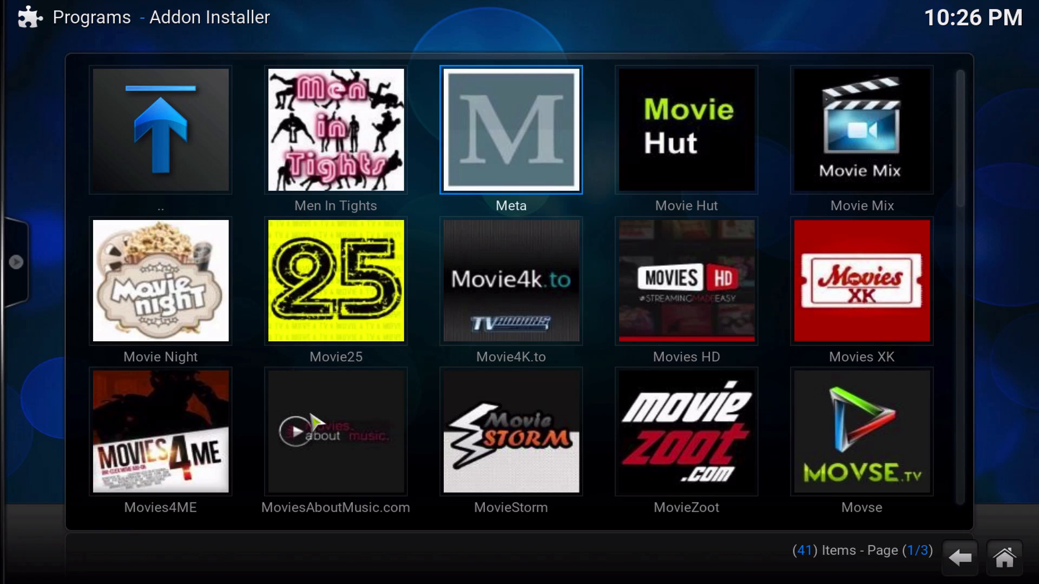
{"action": "left_click", "coordinate": [509, 129]}
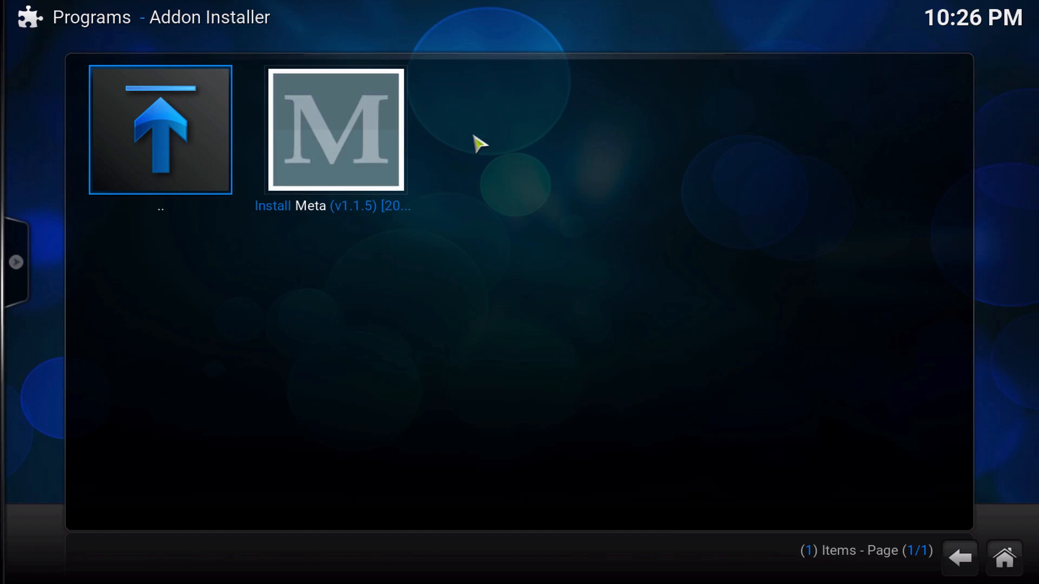
Install Meta, confirming the install of the add-on and its repository
{"action": "left_click", "coordinate": [335, 129]}
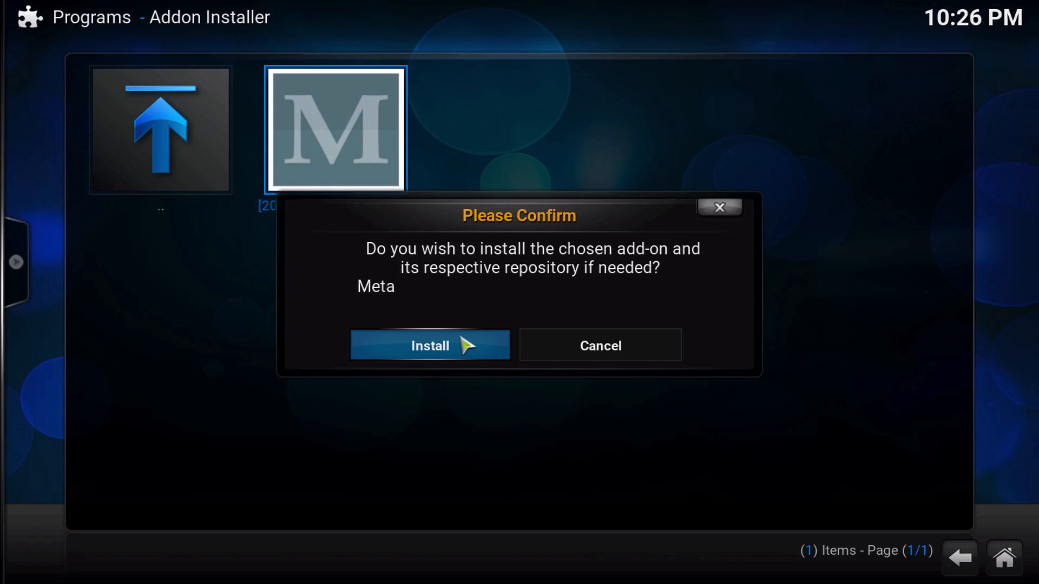
{"action": "left_click", "coordinate": [430, 346]}
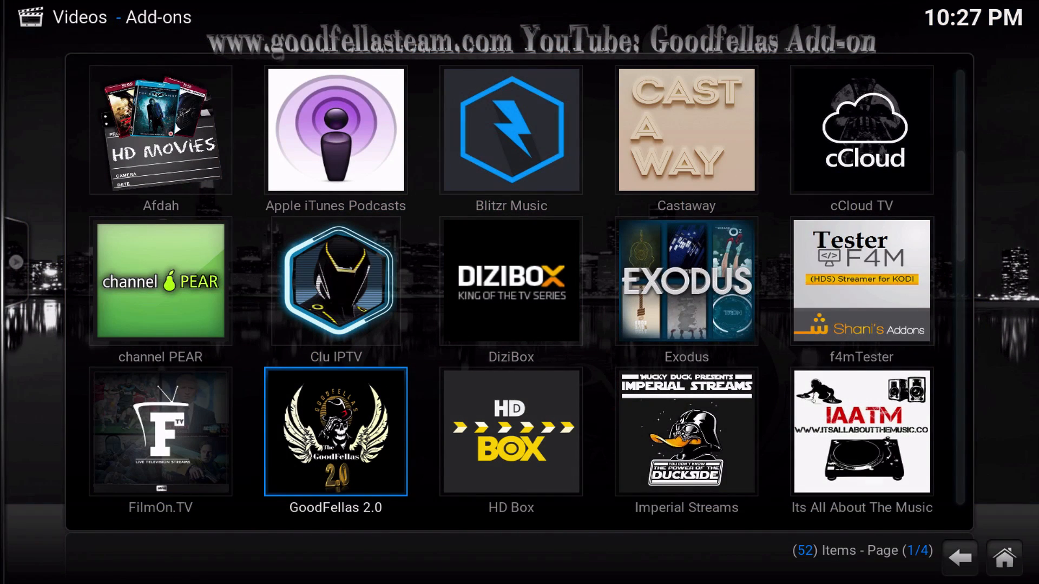
Scroll to Meta and open its Add-on settings via the Standard context menu, selecting Players URL
{"action": "scroll", "scroll_direction": "down", "scroll_amount": 3}
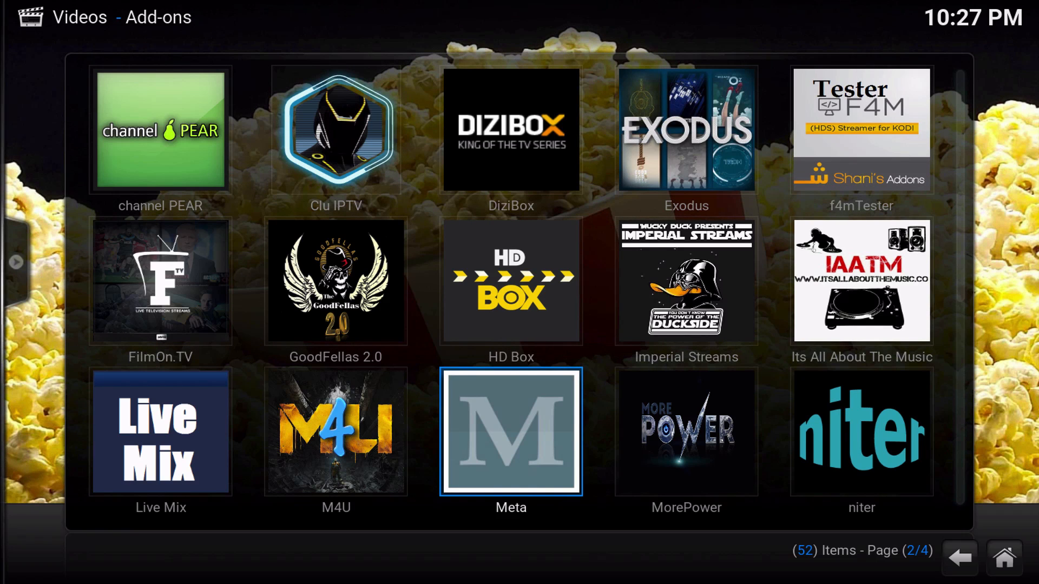
{"action": "right_click", "coordinate": [510, 432]}
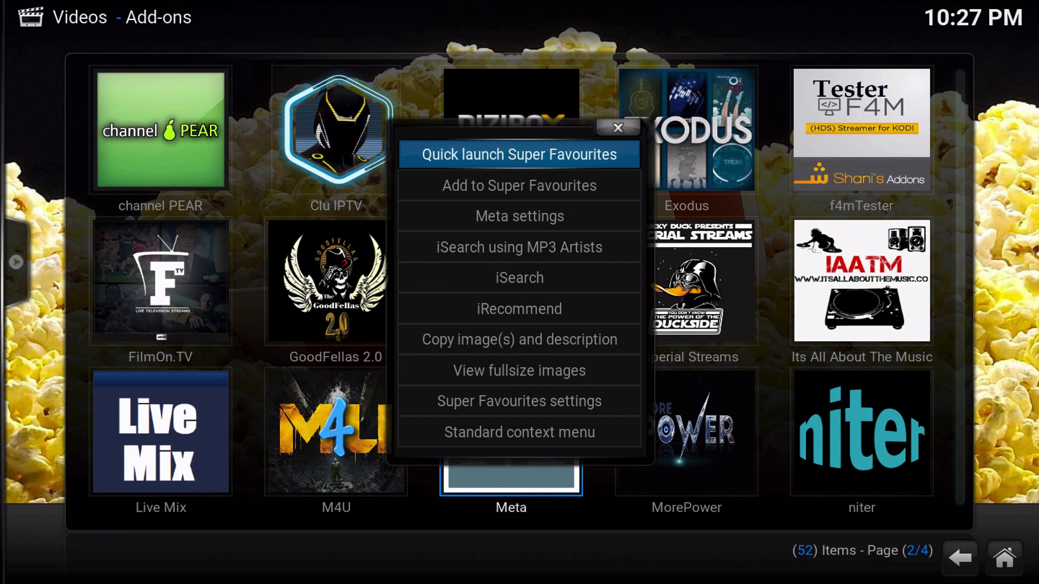
{"action": "left_click", "coordinate": [519, 432]}
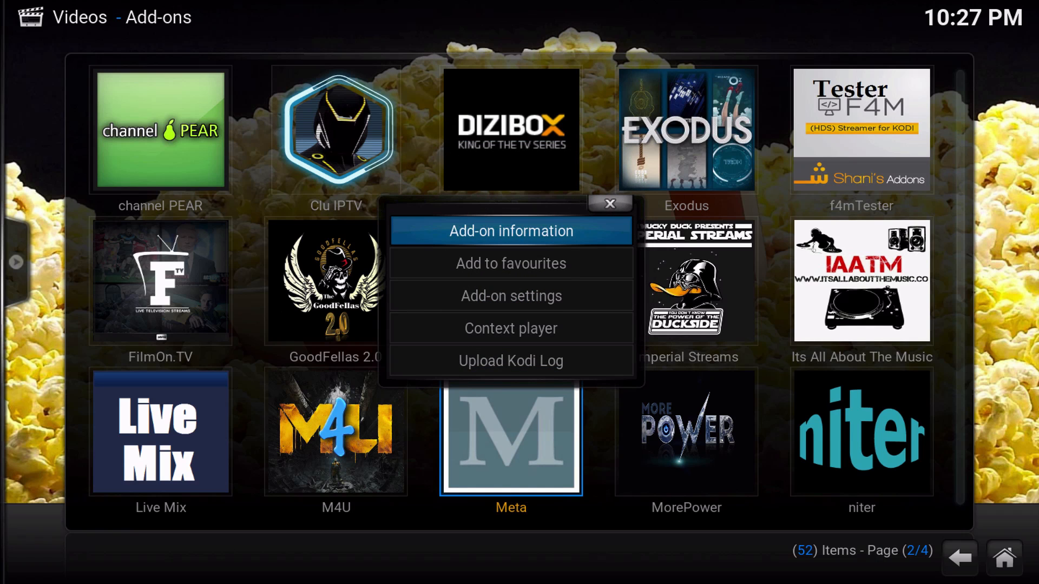
{"action": "left_click", "coordinate": [607, 205]}
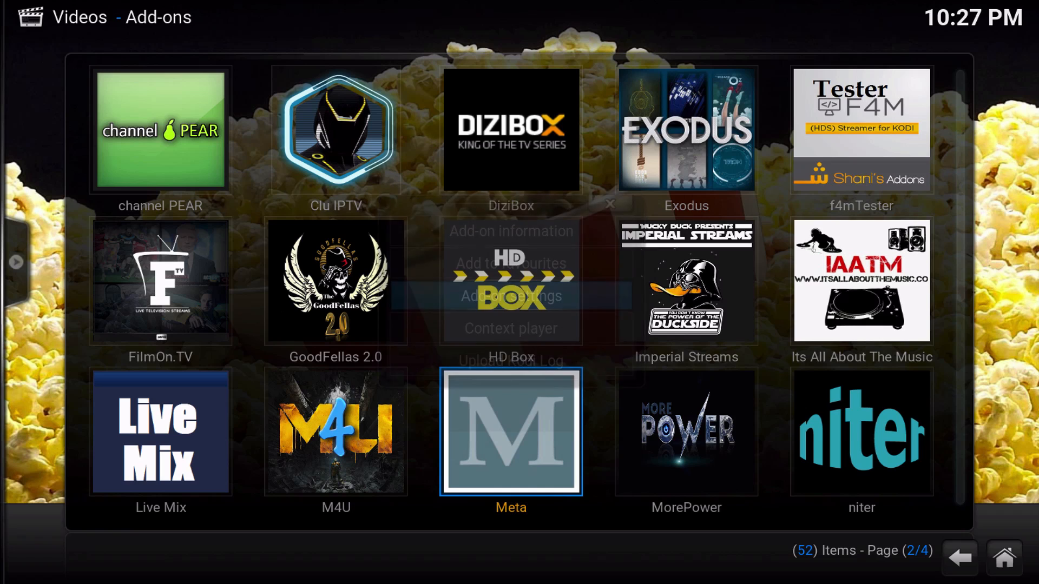
{"action": "left_click", "coordinate": [510, 297]}
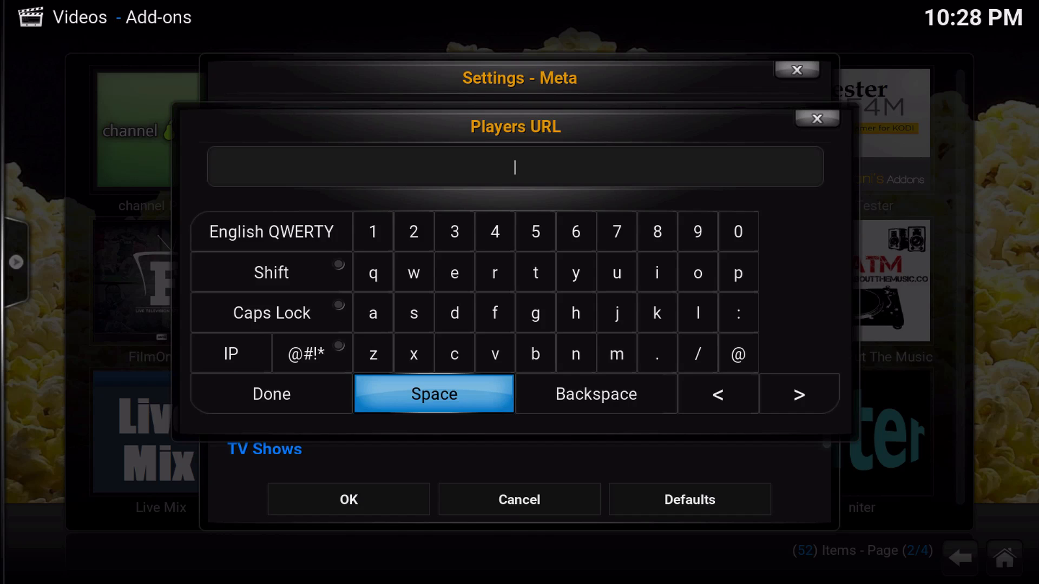
{"action": "type", "text": "http://tinyurl.com/jqcev34"}
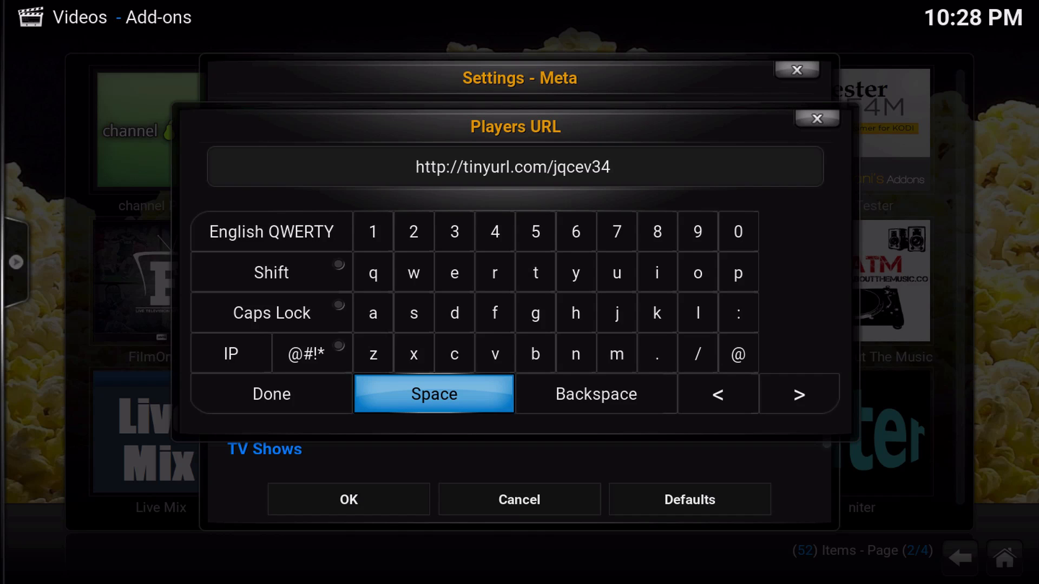
{"action": "left_click", "coordinate": [270, 394]}
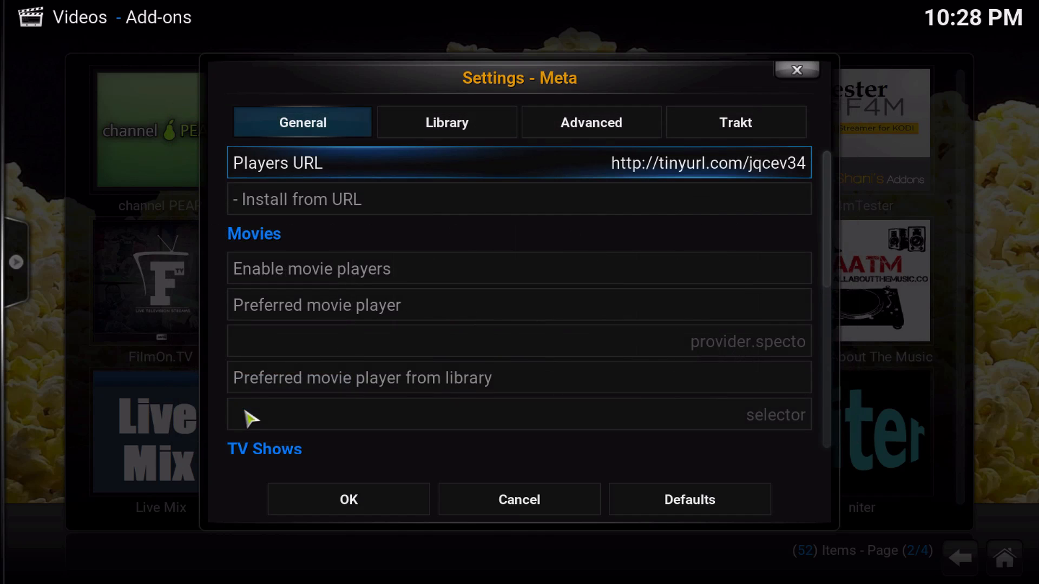
{"action": "mouse_move", "coordinate": [285, 229]}
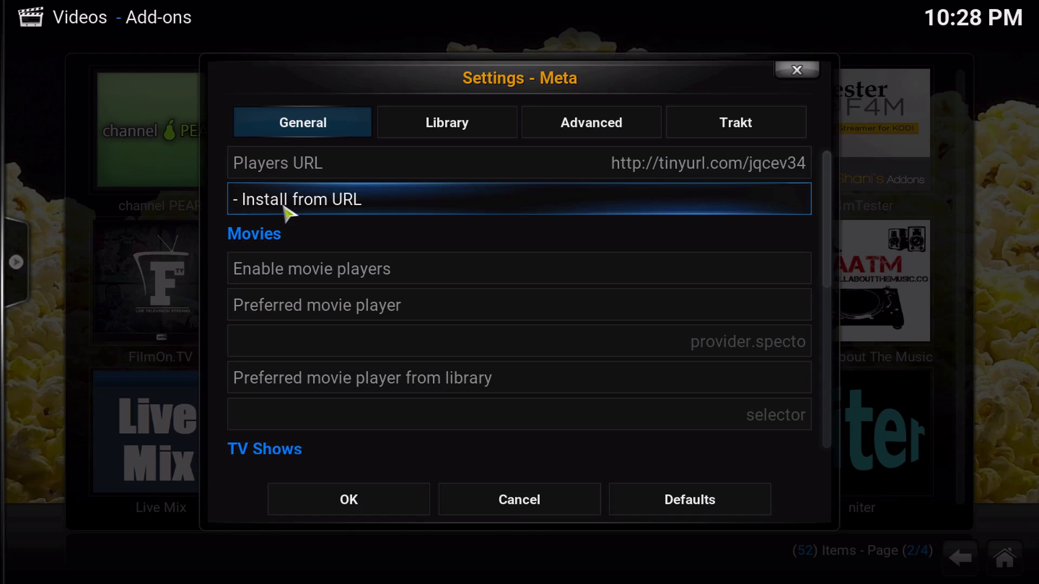
{"action": "mouse_move", "coordinate": [468, 246]}
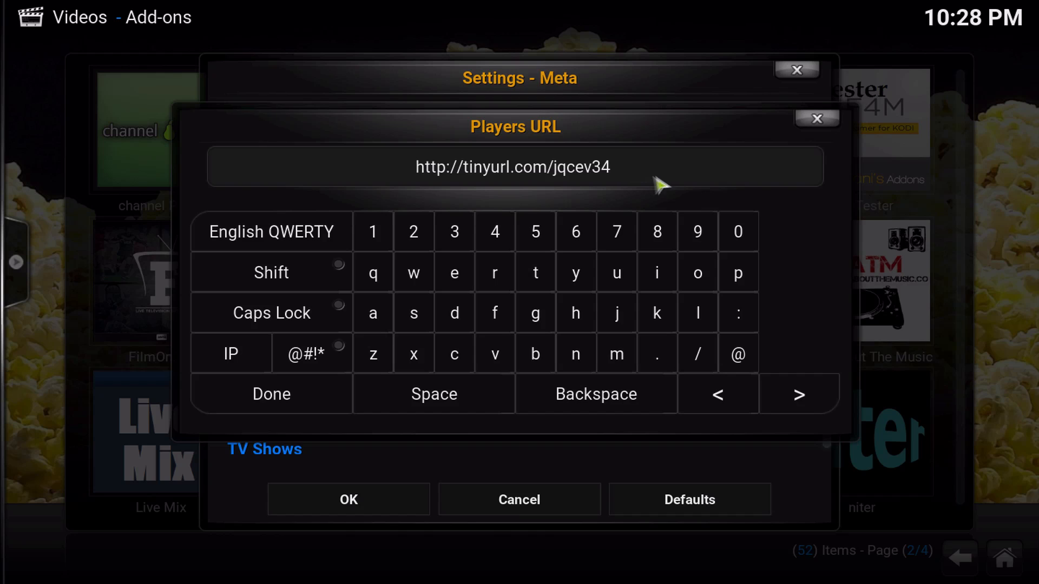
{"action": "left_click", "coordinate": [594, 394]}
{"action": "type", "text": "http://bit.ly/29ZqLP5"}
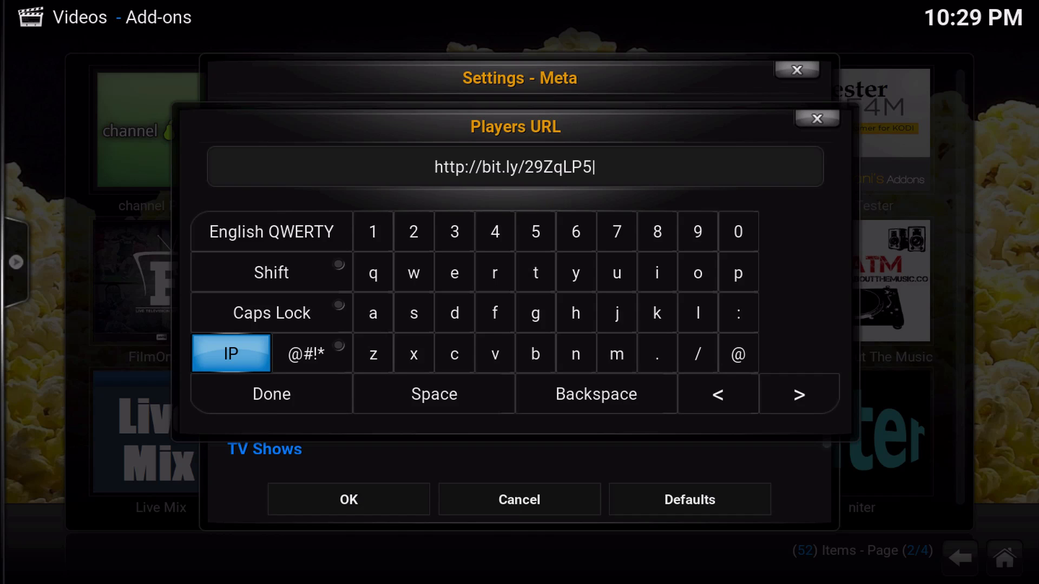
{"action": "mouse_move", "coordinate": [259, 457]}
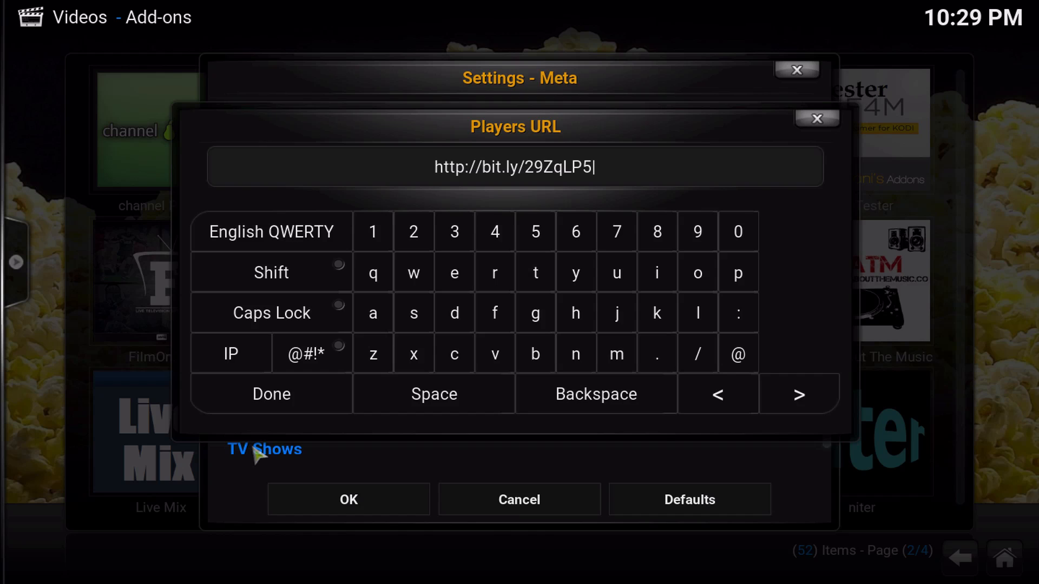
{"action": "left_click", "coordinate": [271, 393]}
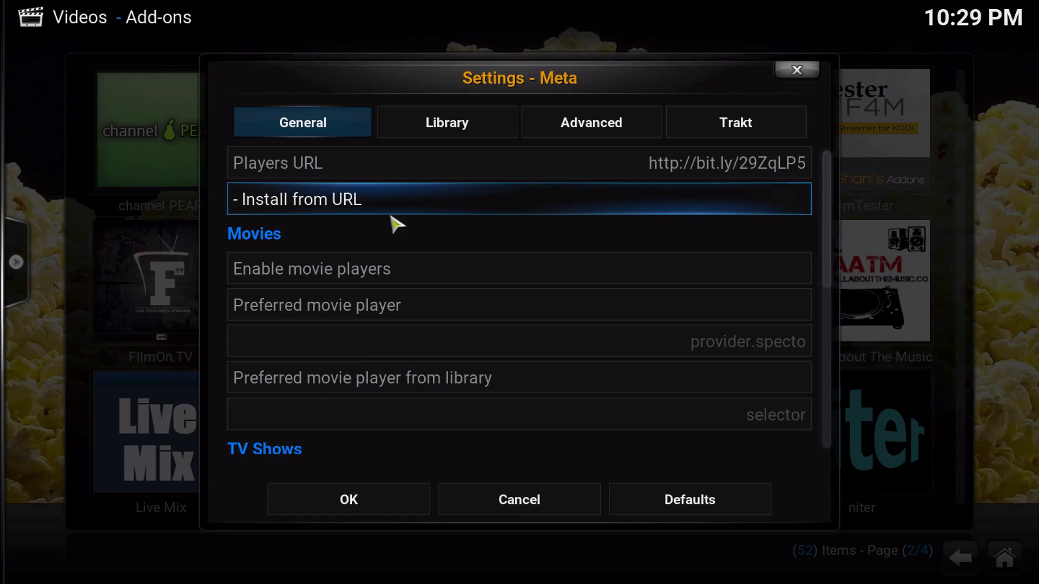
{"action": "mouse_move", "coordinate": [396, 208]}
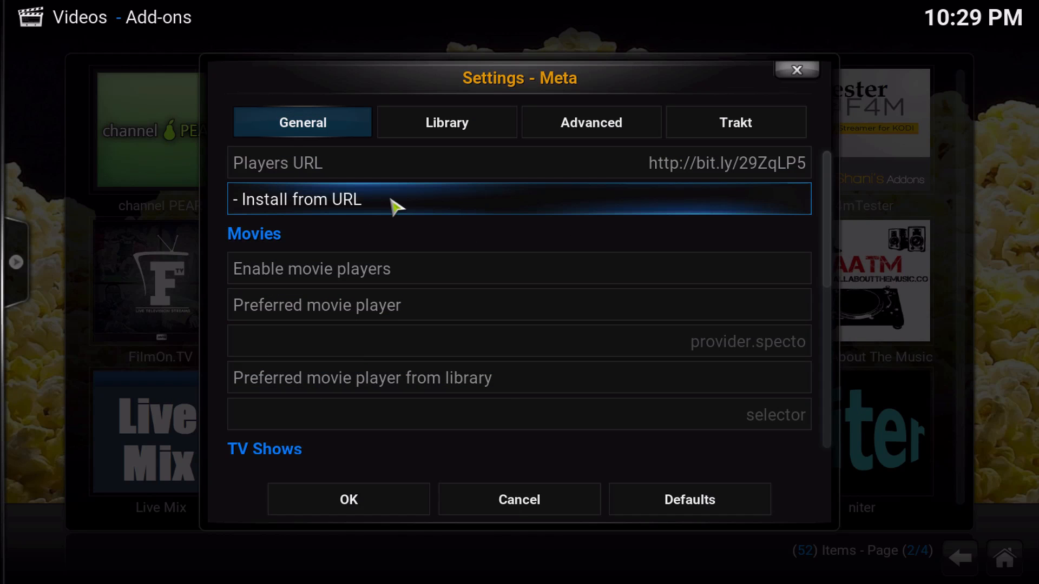
{"action": "mouse_move", "coordinate": [390, 217]}
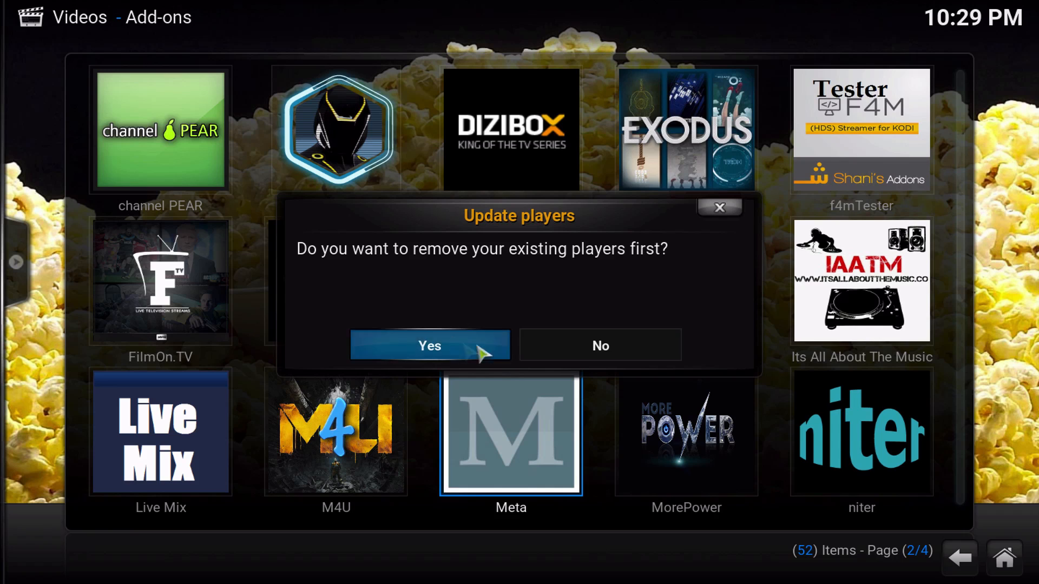
{"action": "mouse_move", "coordinate": [599, 346]}
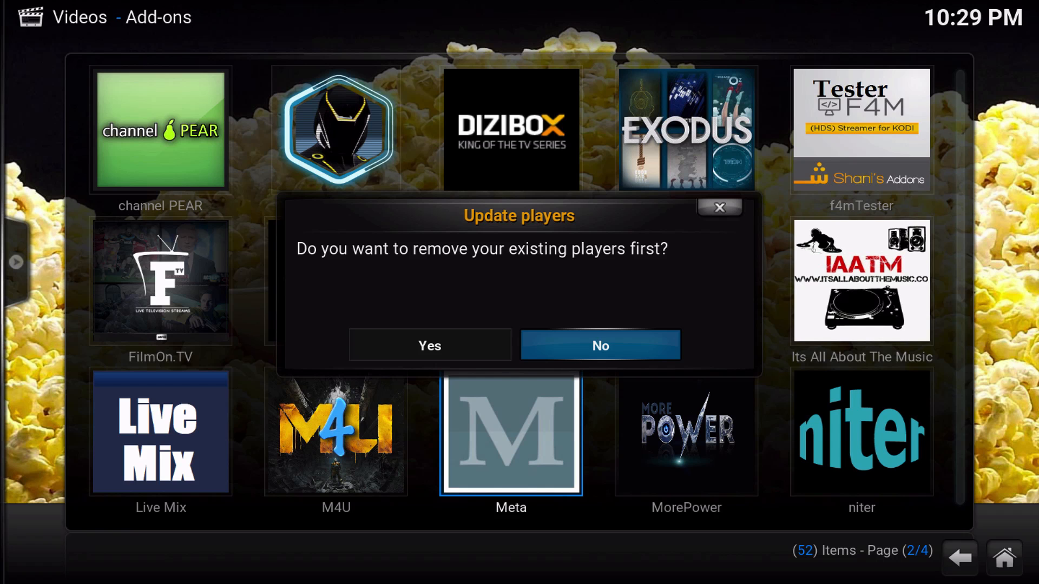
Install players from the URL keeping existing ones, then save and close Meta settings
{"action": "left_click", "coordinate": [598, 345]}
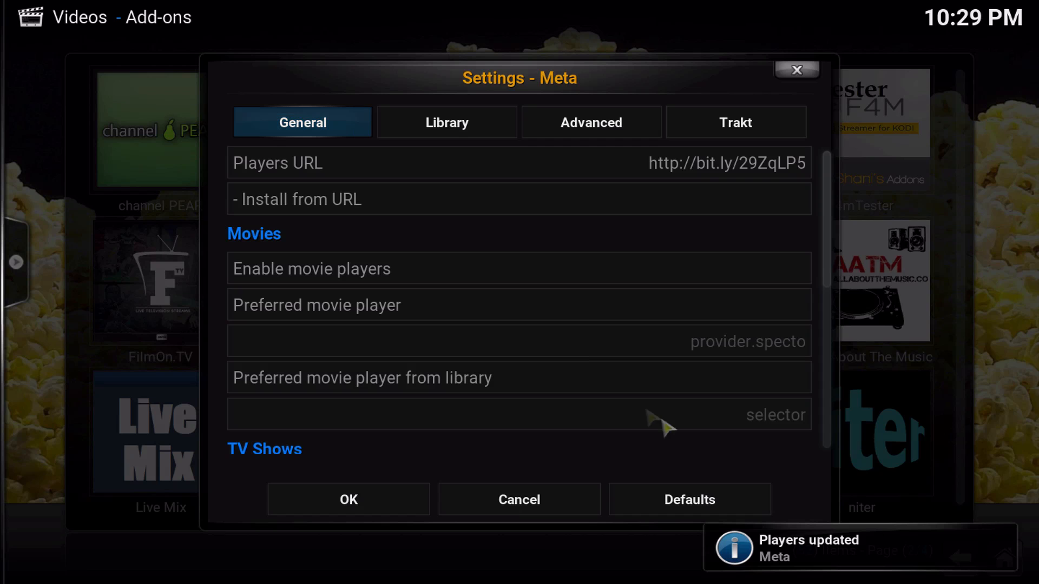
{"action": "left_click", "coordinate": [347, 500]}
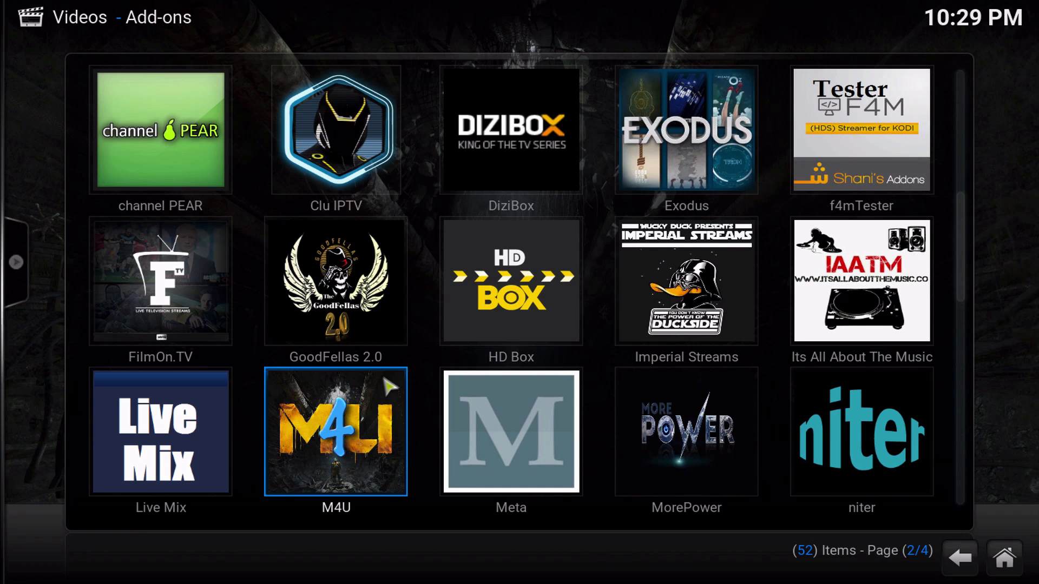
Reopen Meta's Add-on settings through the Standard context menu
{"action": "right_click", "coordinate": [510, 431]}
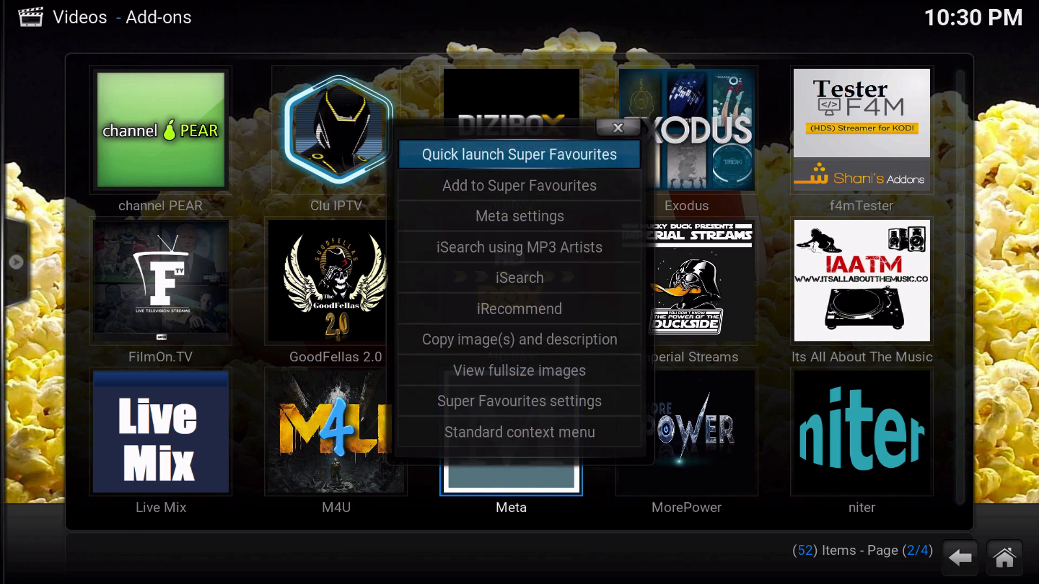
{"action": "left_click", "coordinate": [519, 432]}
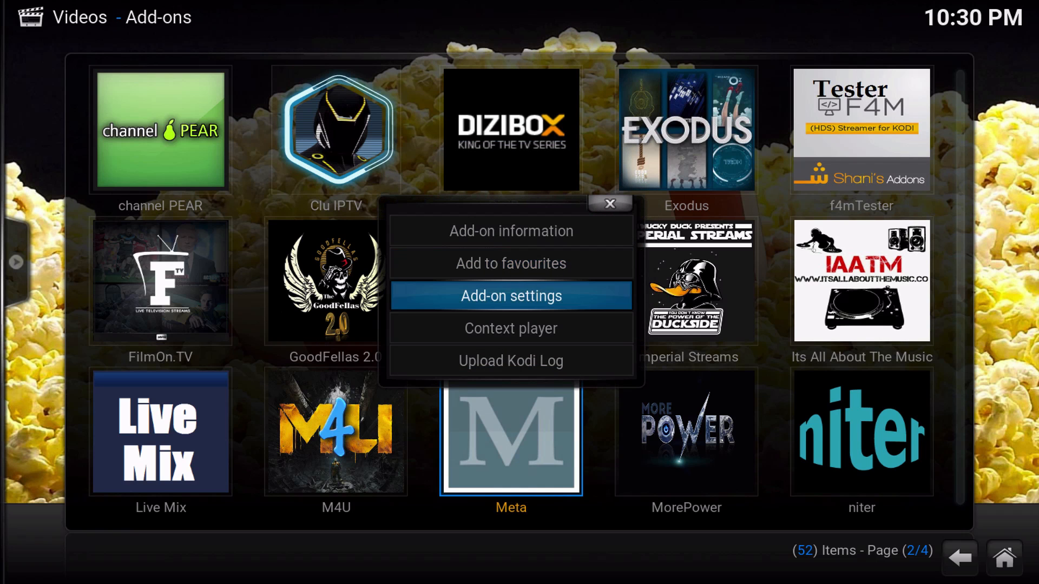
{"action": "left_click", "coordinate": [509, 297]}
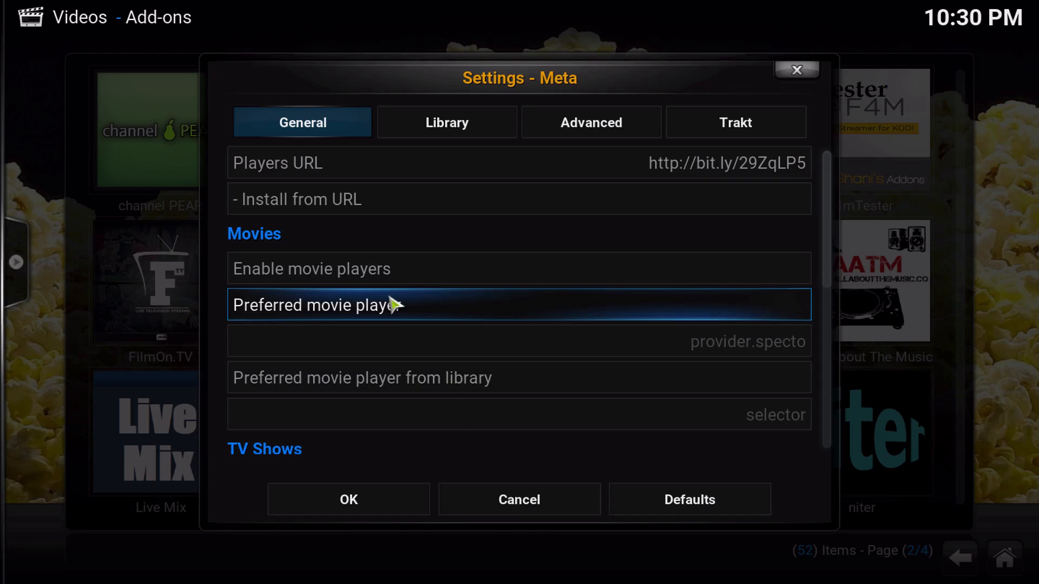
Scroll through the Movies player options in the General settings
{"action": "scroll", "scroll_direction": "down", "scroll_amount": 3}
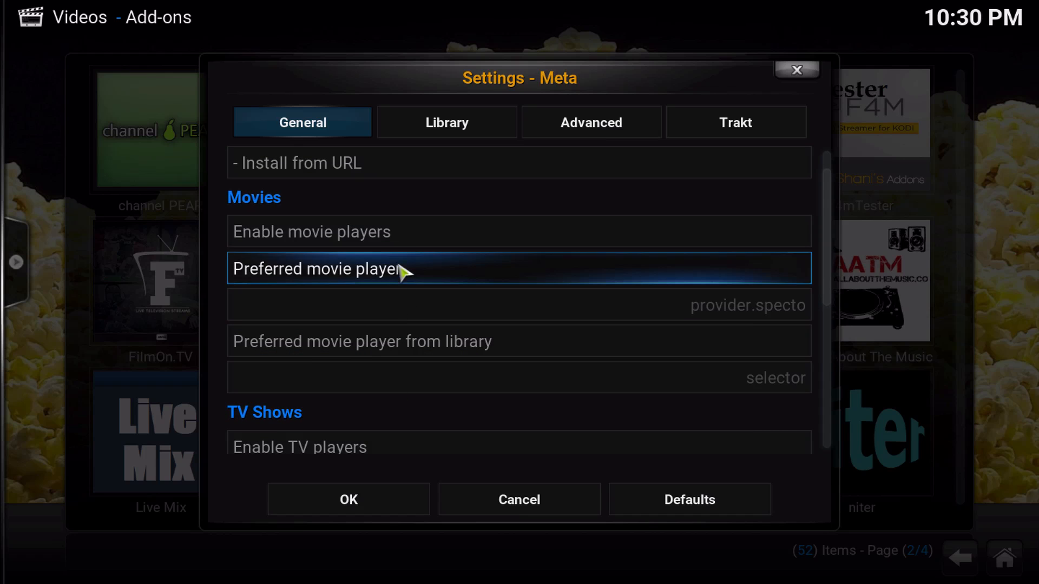
{"action": "scroll", "scroll_direction": "up", "scroll_amount": 3}
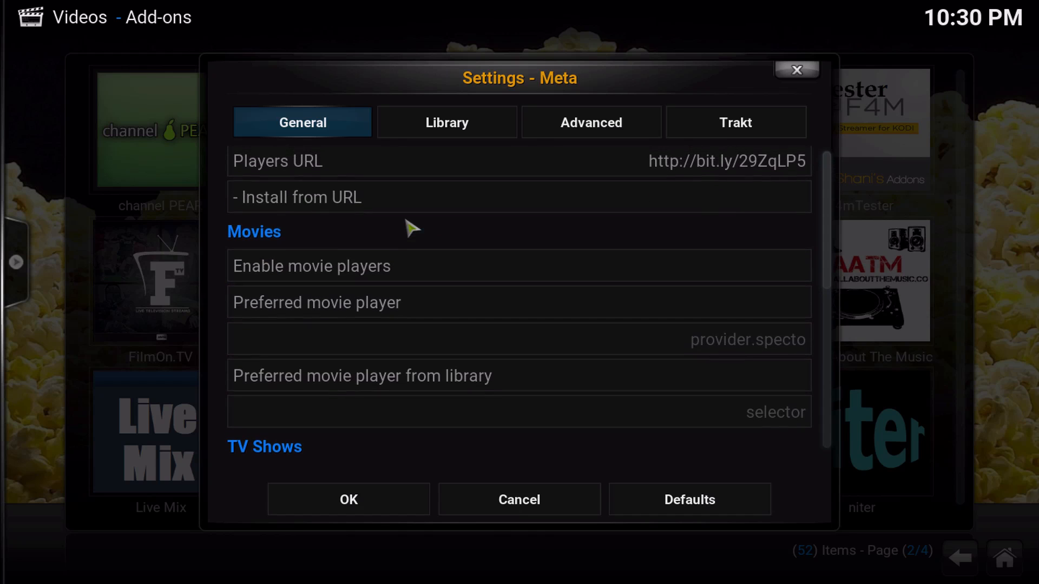
{"action": "scroll", "scroll_direction": "down", "scroll_amount": 3}
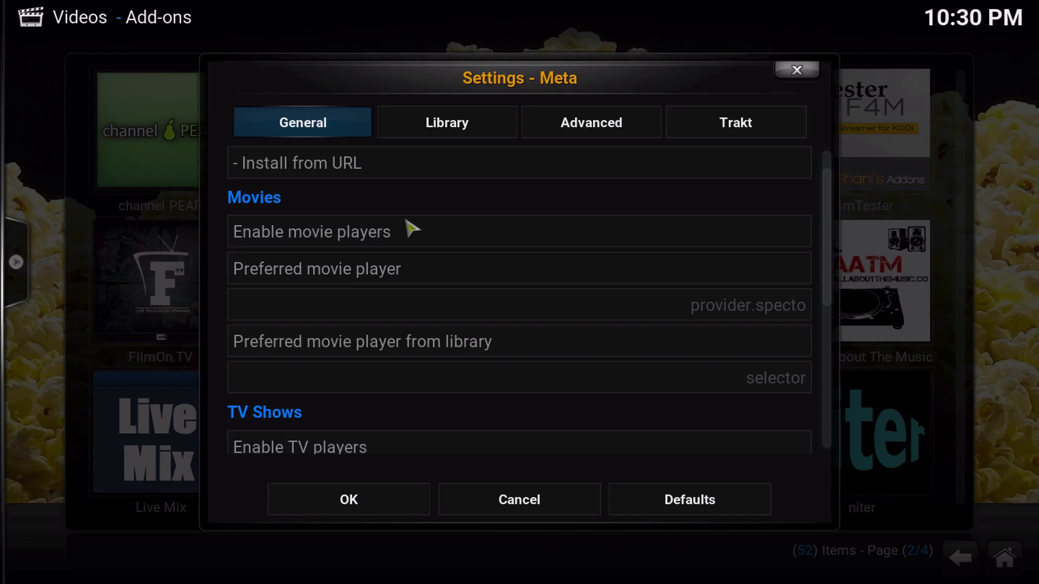